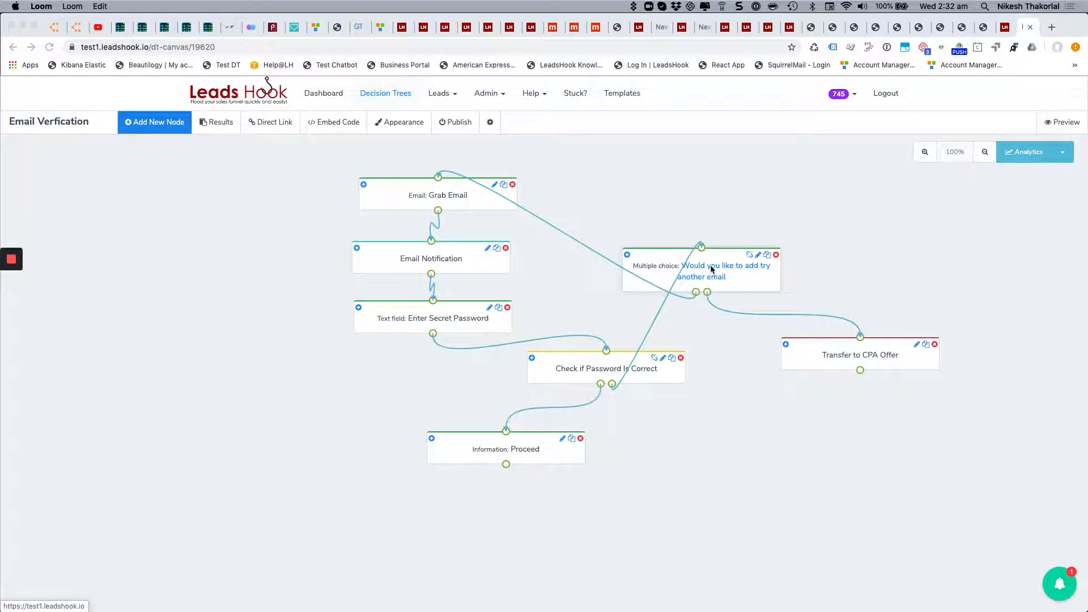
pyautogui.moveTo(314, 226)
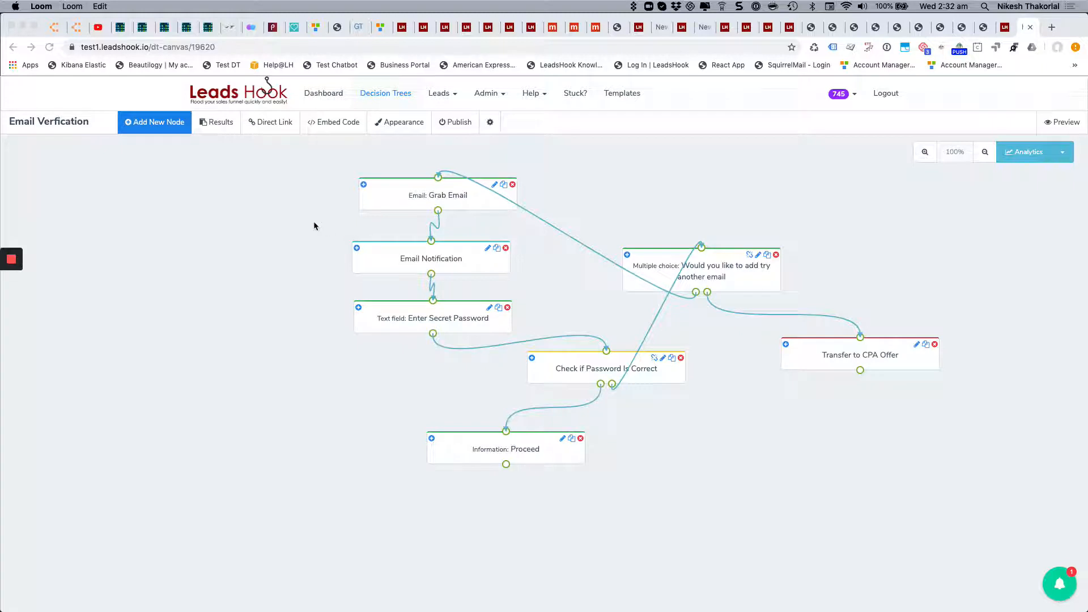
pyautogui.moveTo(43, 157)
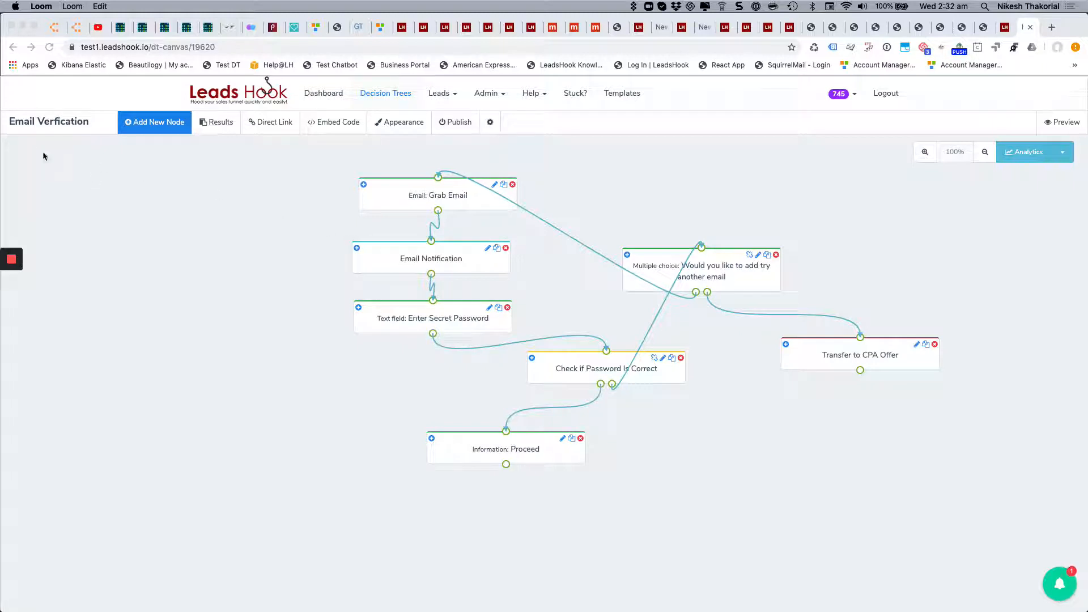
pyautogui.moveTo(54, 123)
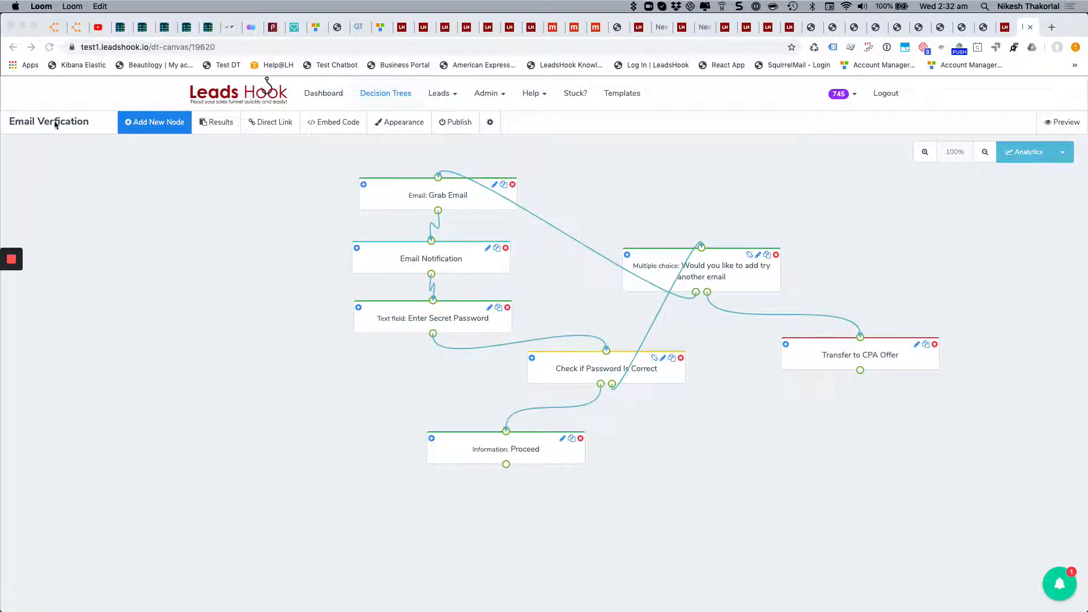
pyautogui.moveTo(475, 190)
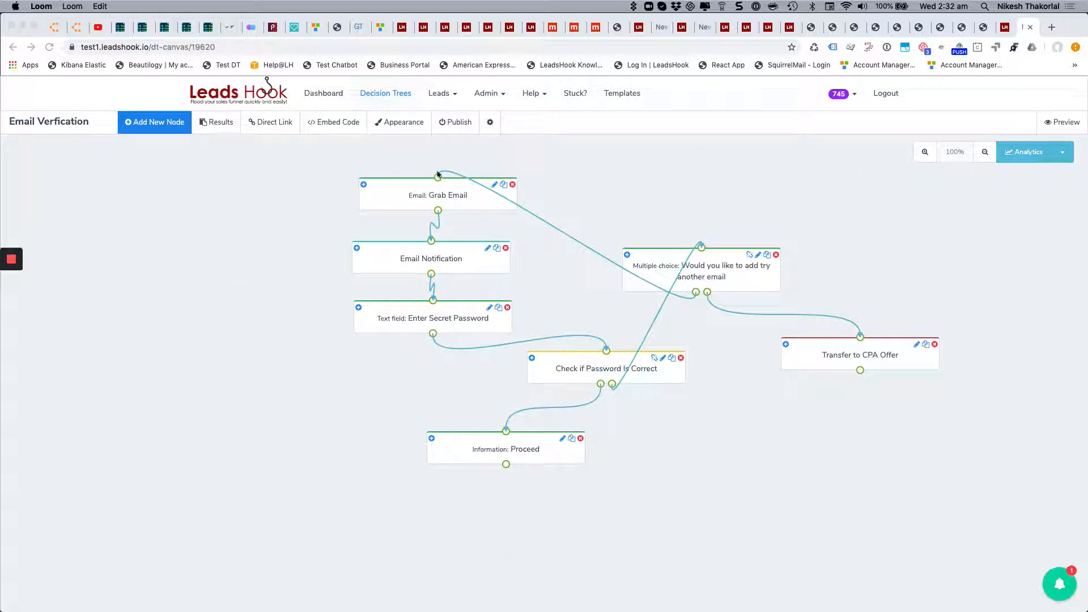
pyautogui.moveTo(705, 421)
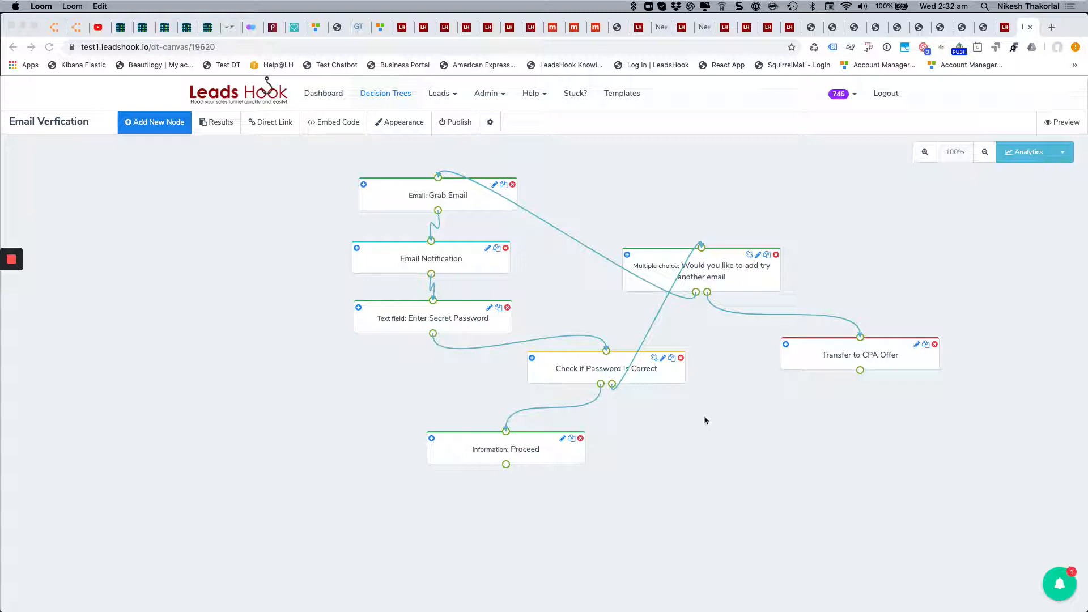
pyautogui.moveTo(444, 206)
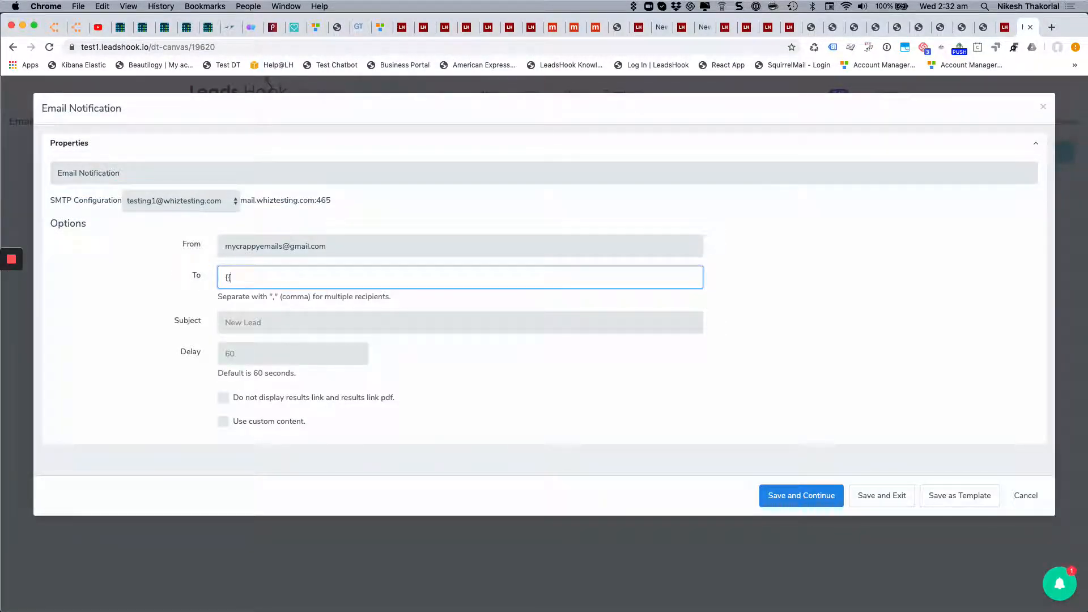
# Set the Email Notification recipient to the {{email}} variable and save the node
pyautogui.write('{{email}}')
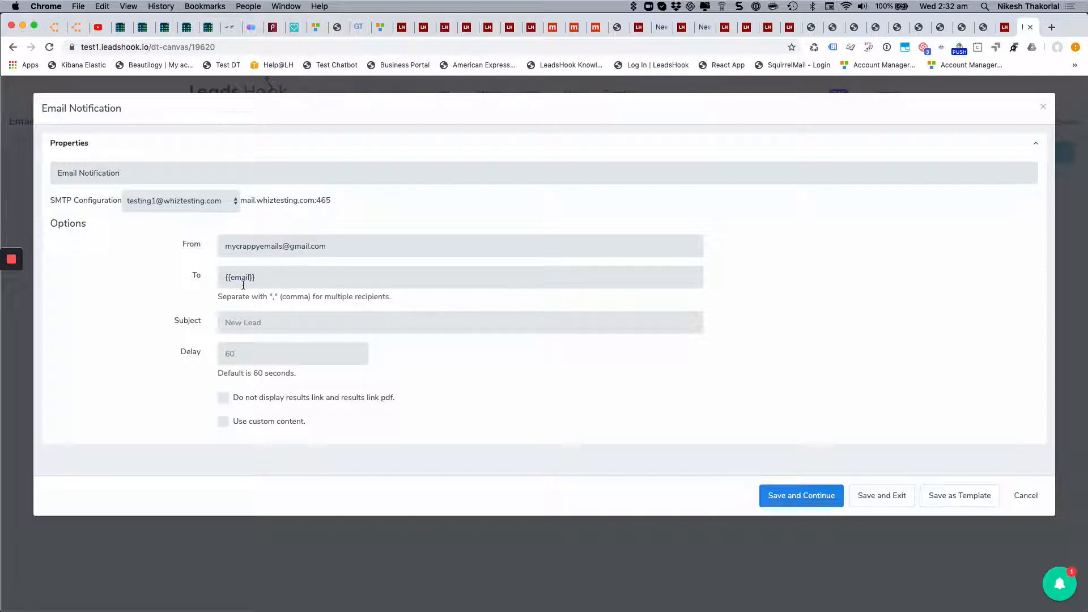
pyautogui.moveTo(896, 513)
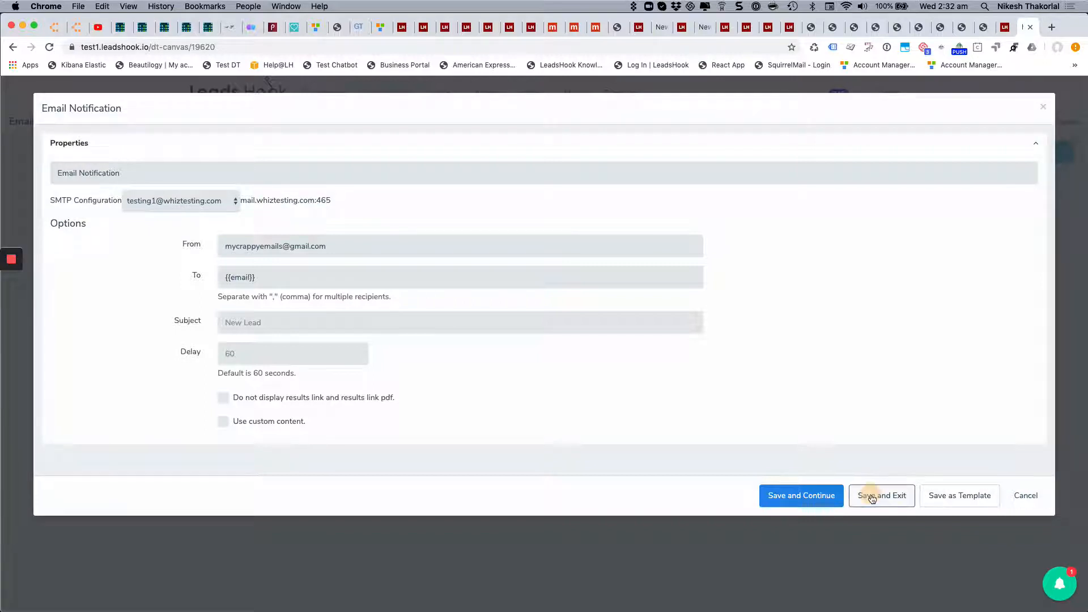
pyautogui.click(882, 495)
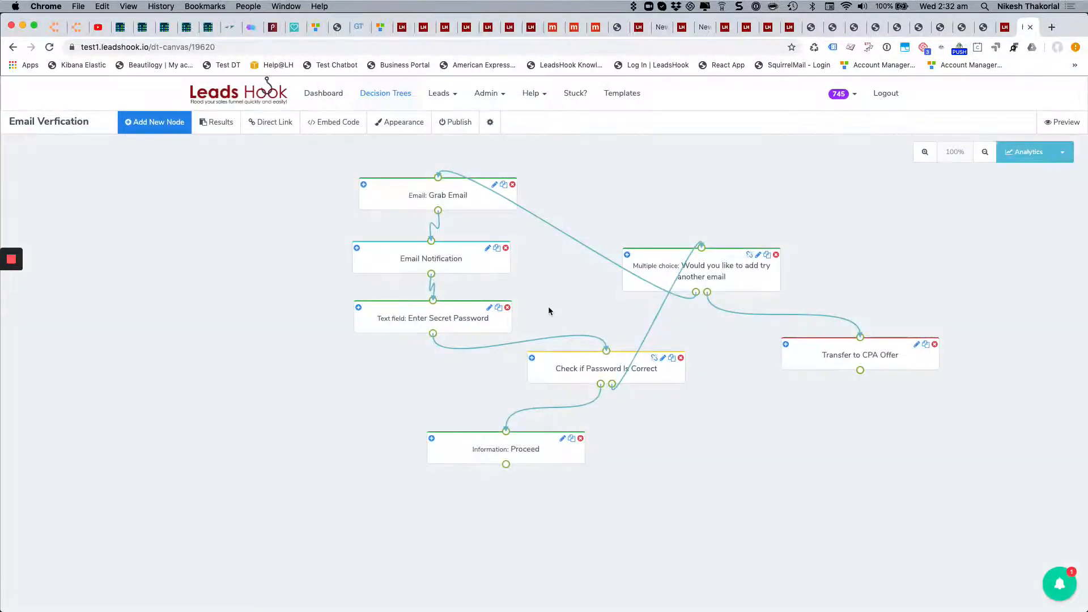
pyautogui.moveTo(456, 327)
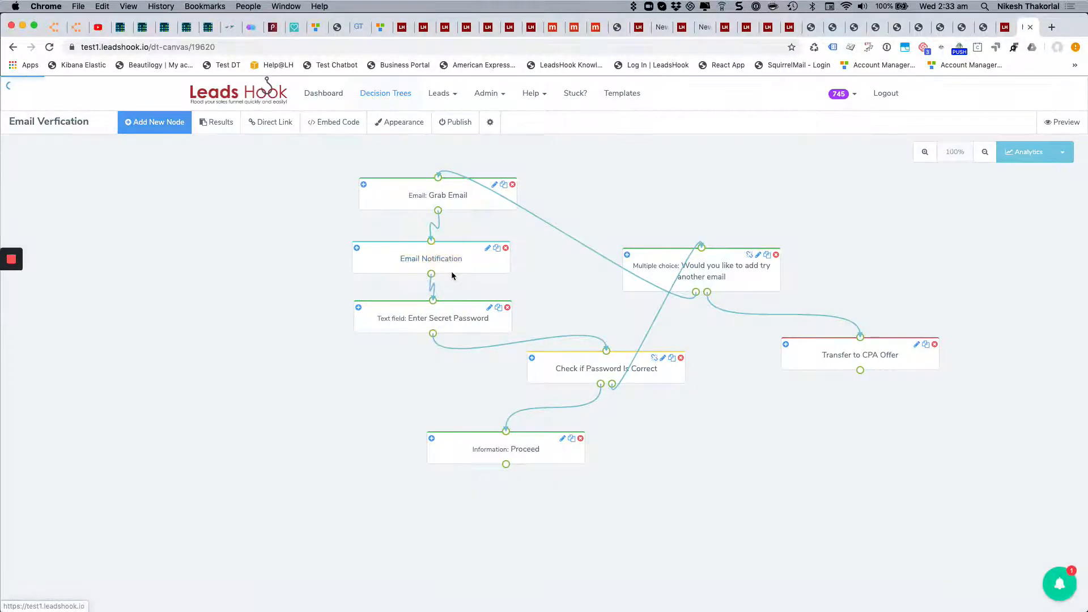
# Enable custom content reading "Password:" in the Email Notification node and save it
pyautogui.click(488, 248)
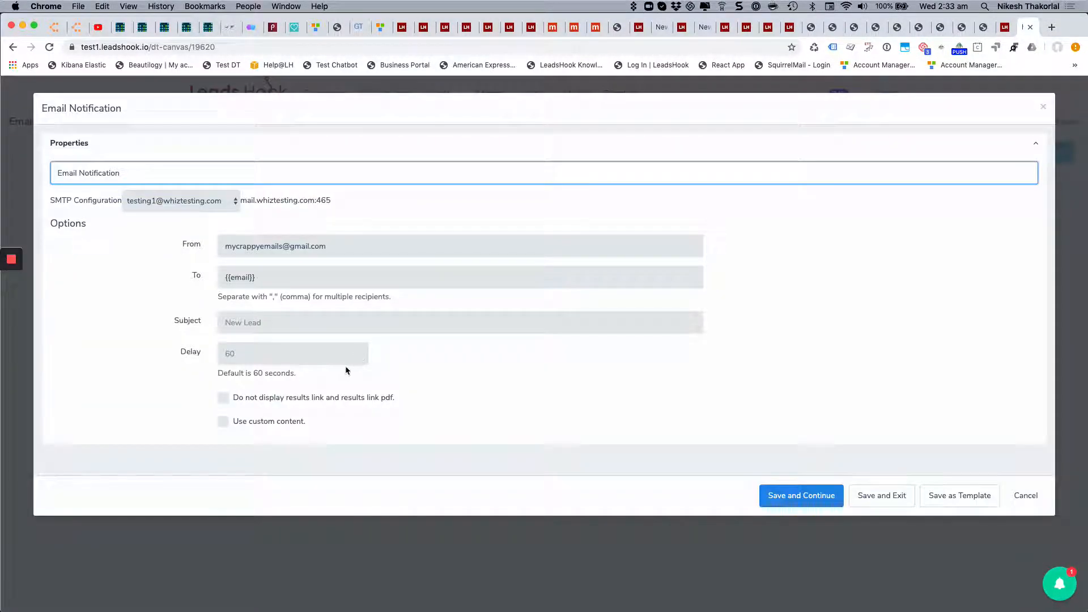
pyautogui.click(223, 421)
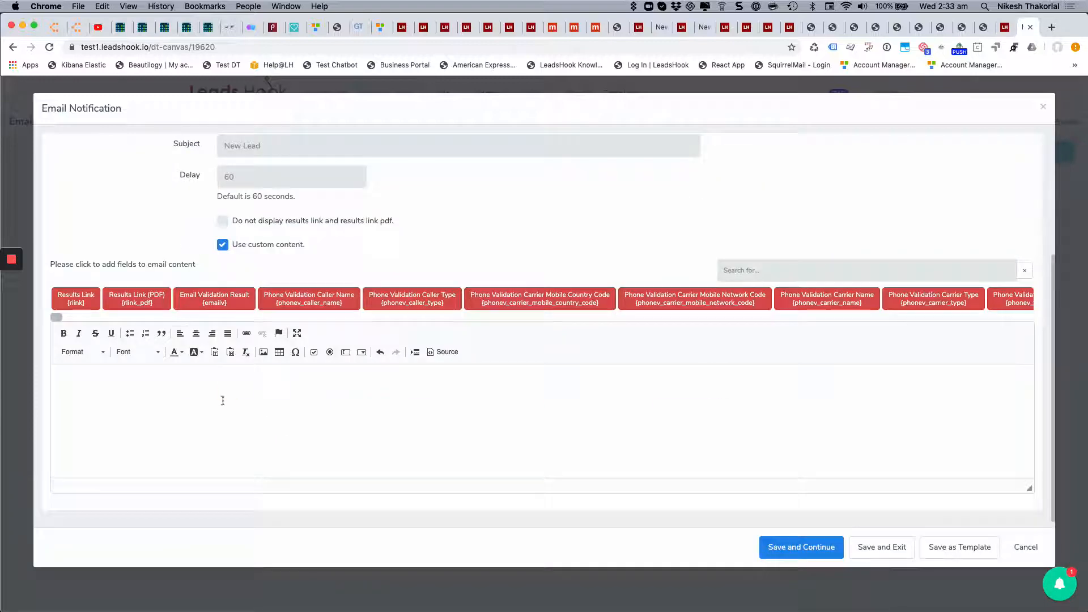
pyautogui.write('PAss')
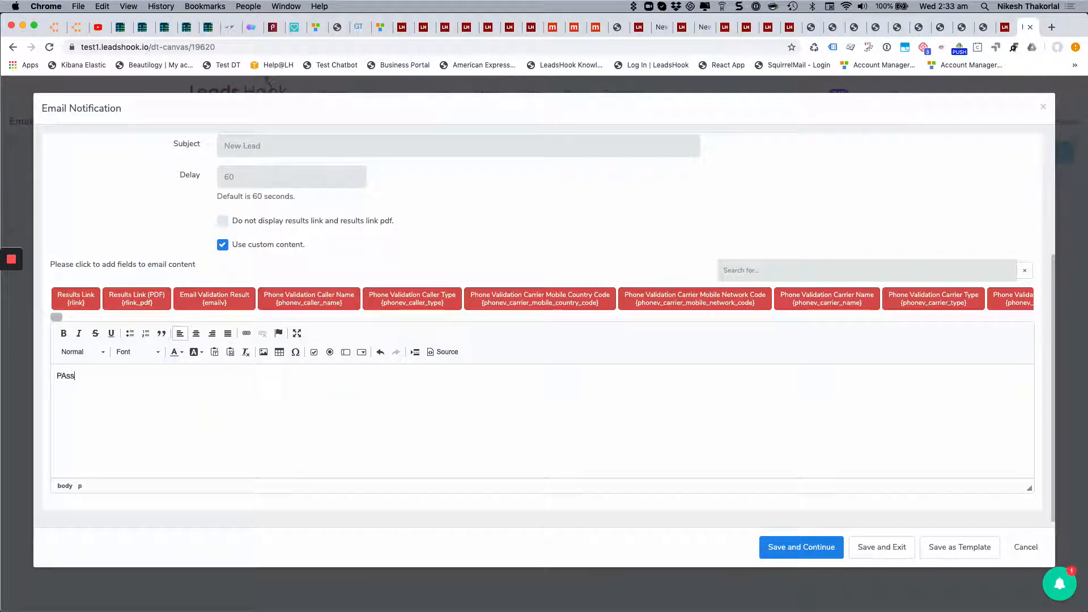
pyautogui.press('Backspace')
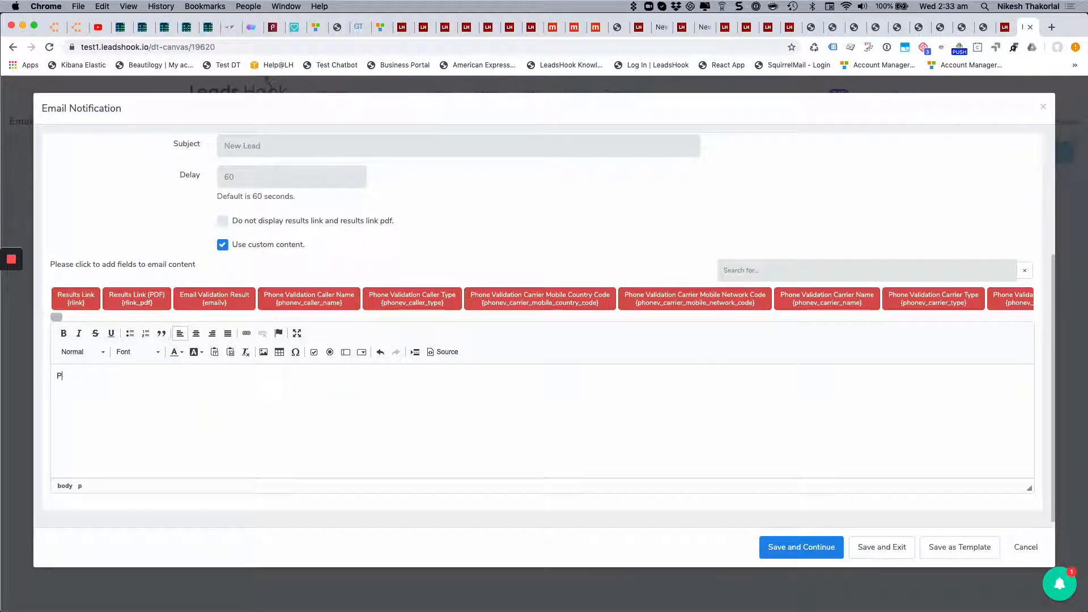
pyautogui.write('ass')
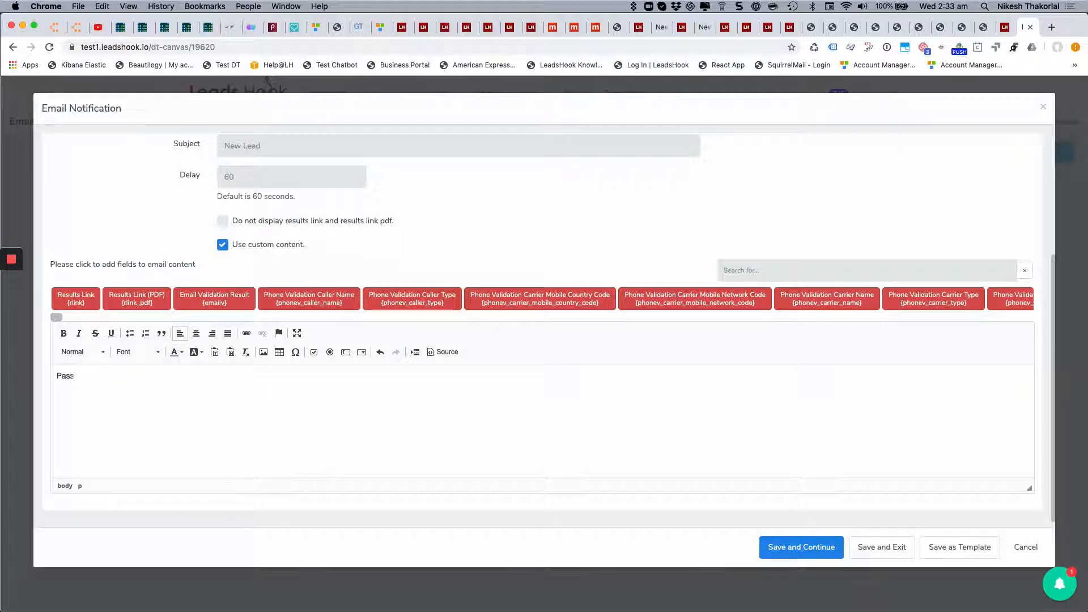
pyautogui.write('w')
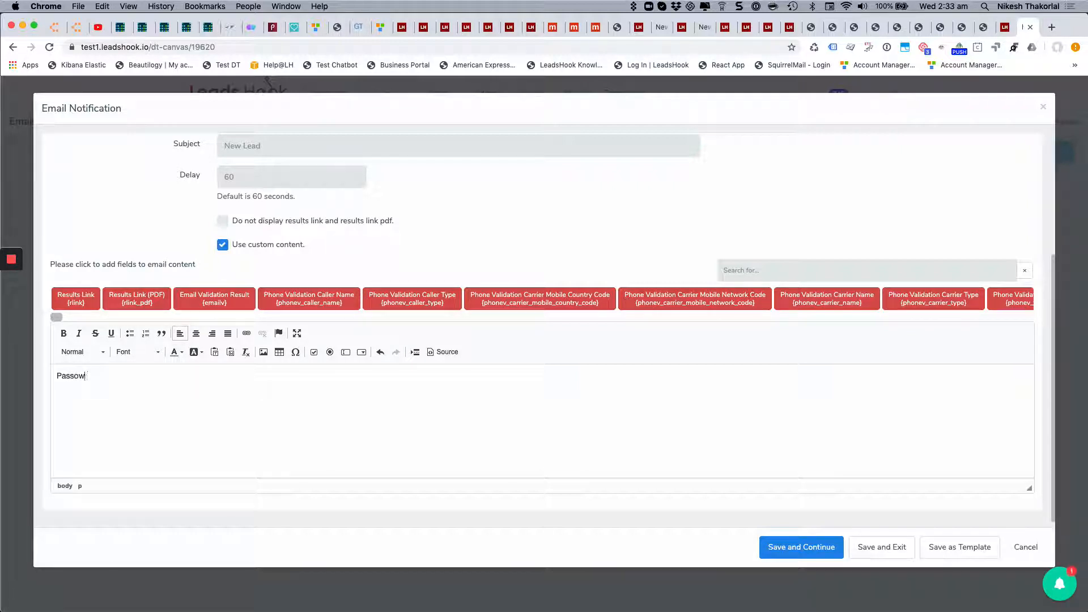
pyautogui.press('Backspace')
pyautogui.write('wor')
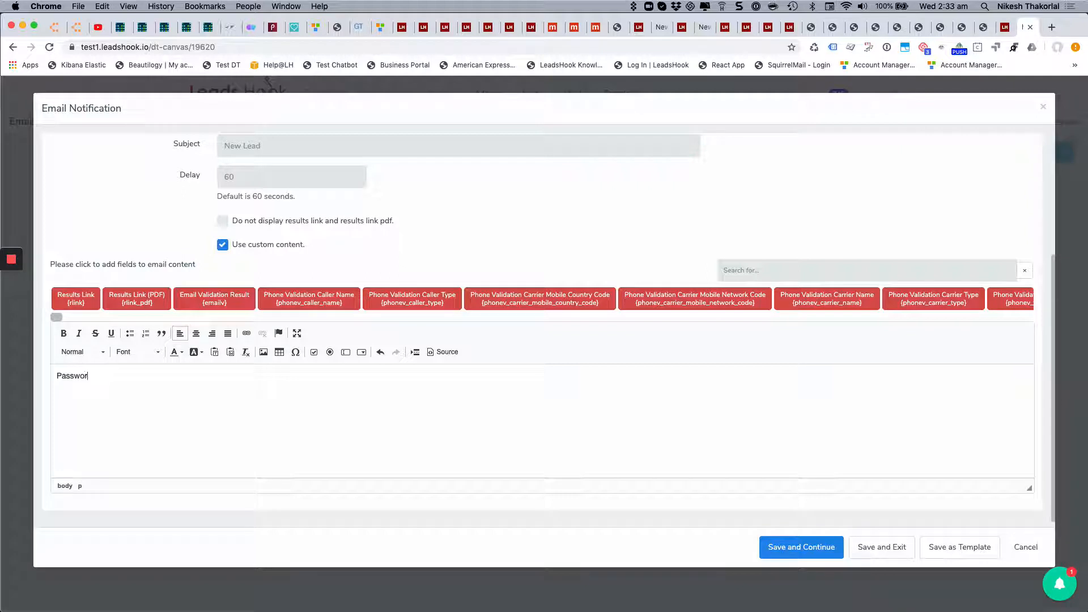
pyautogui.write('d:')
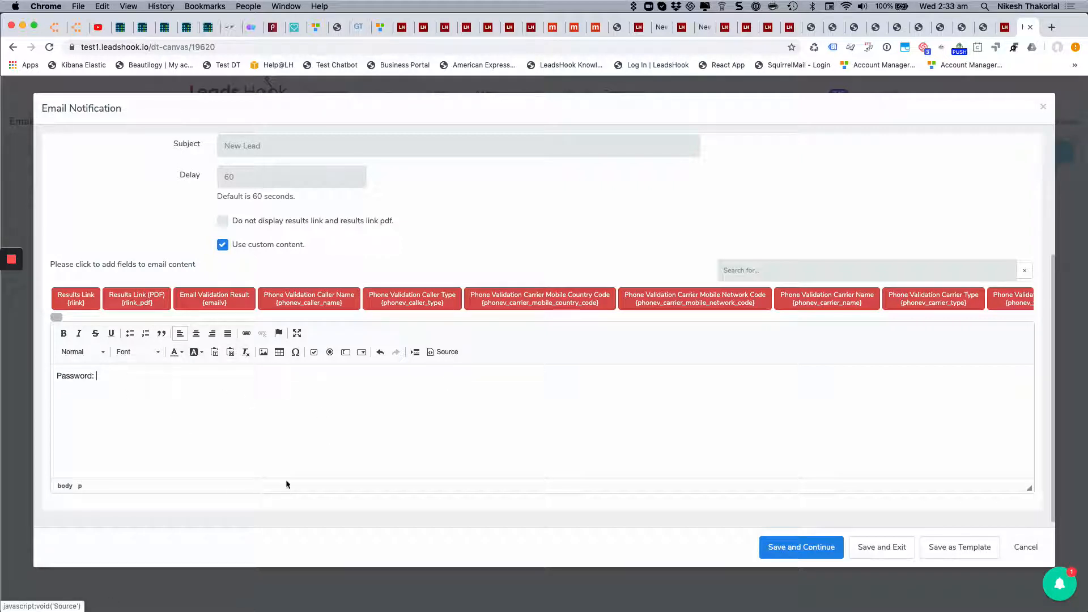
pyautogui.moveTo(1026, 546)
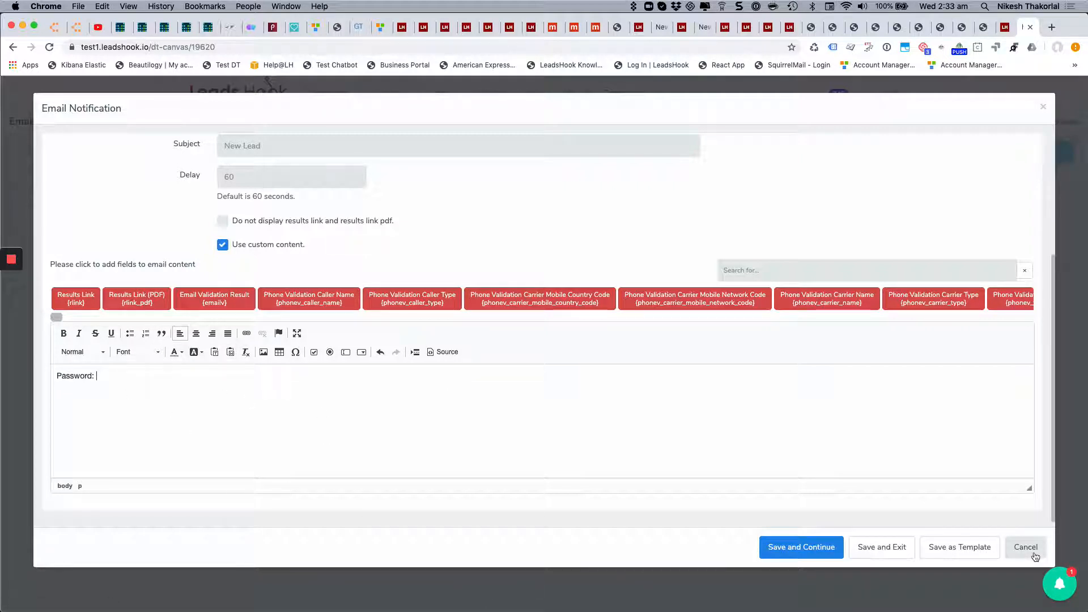
pyautogui.moveTo(882, 546)
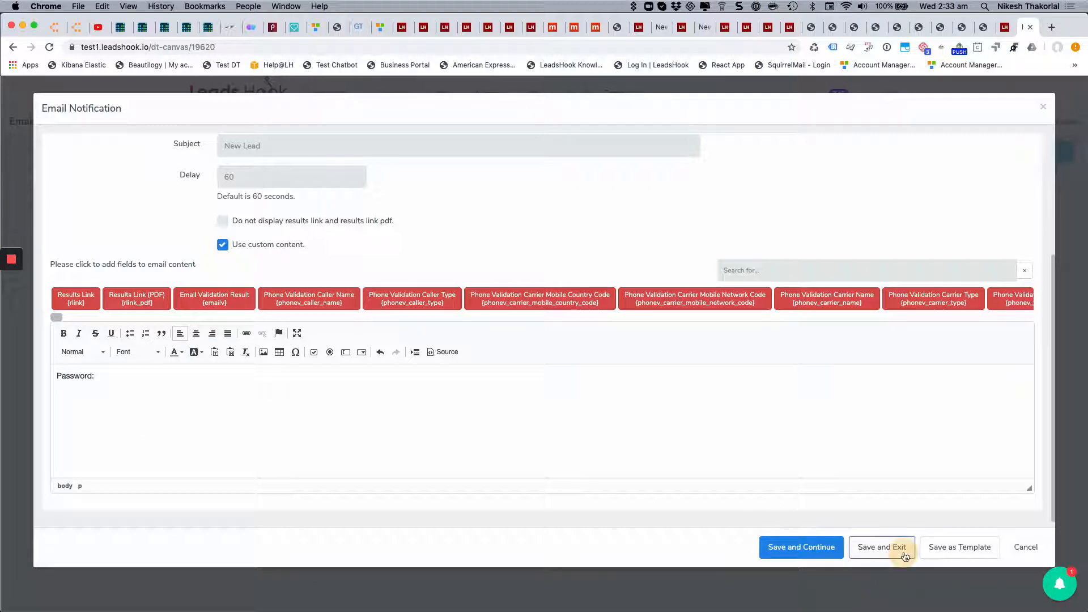
pyautogui.click(882, 546)
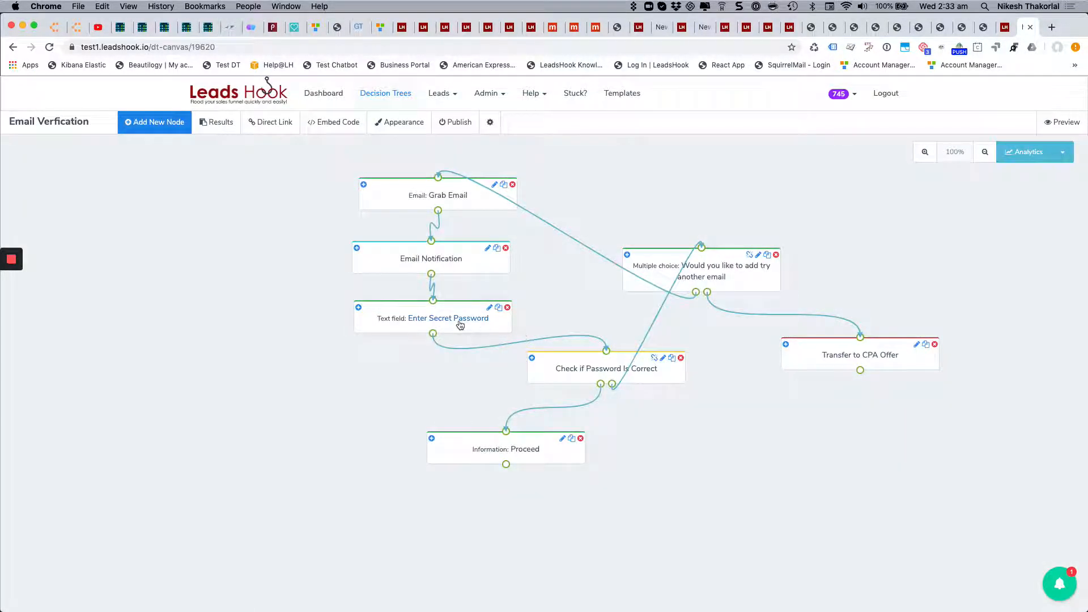
pyautogui.moveTo(432, 323)
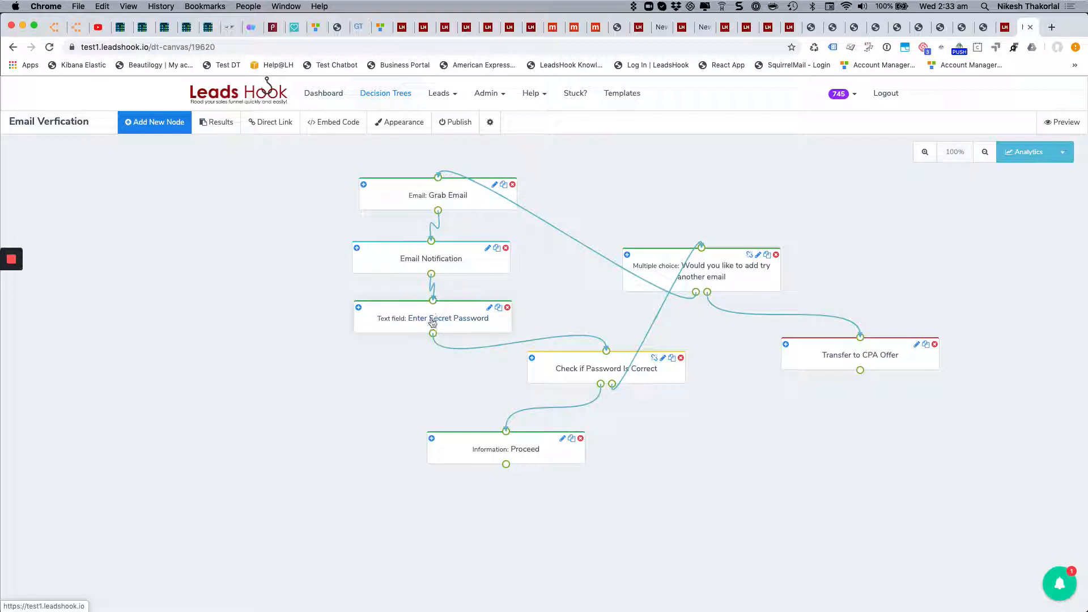
pyautogui.moveTo(477, 313)
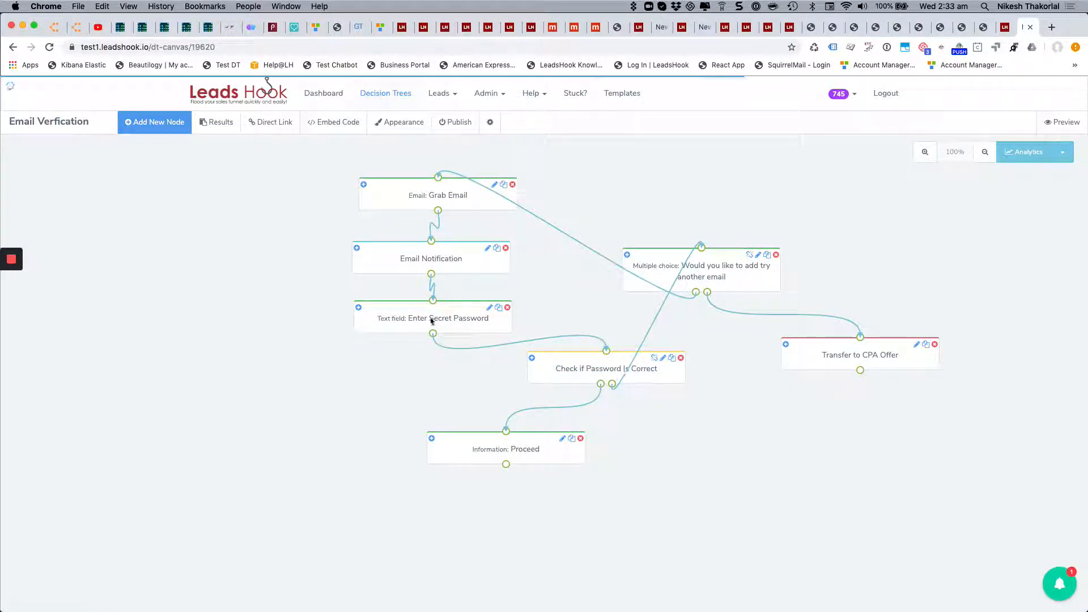
pyautogui.click(655, 357)
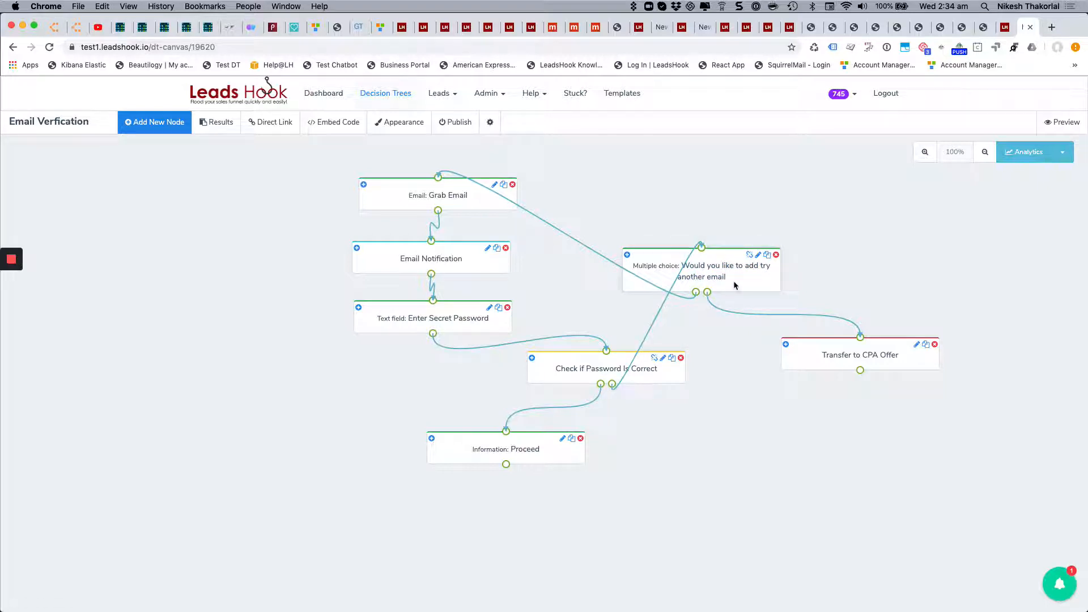
pyautogui.moveTo(714, 296)
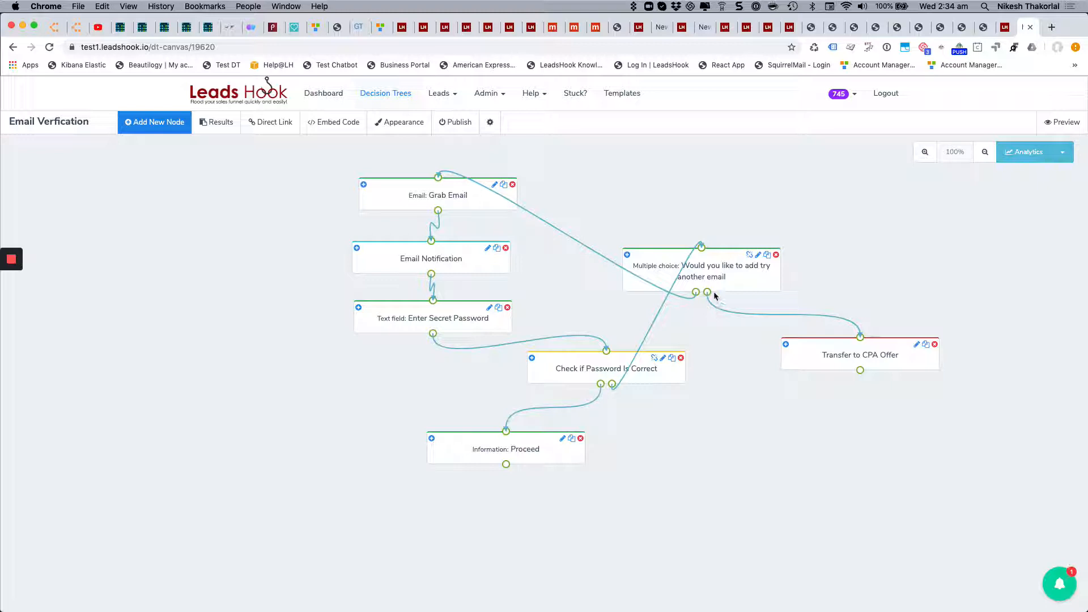
pyautogui.moveTo(451, 195)
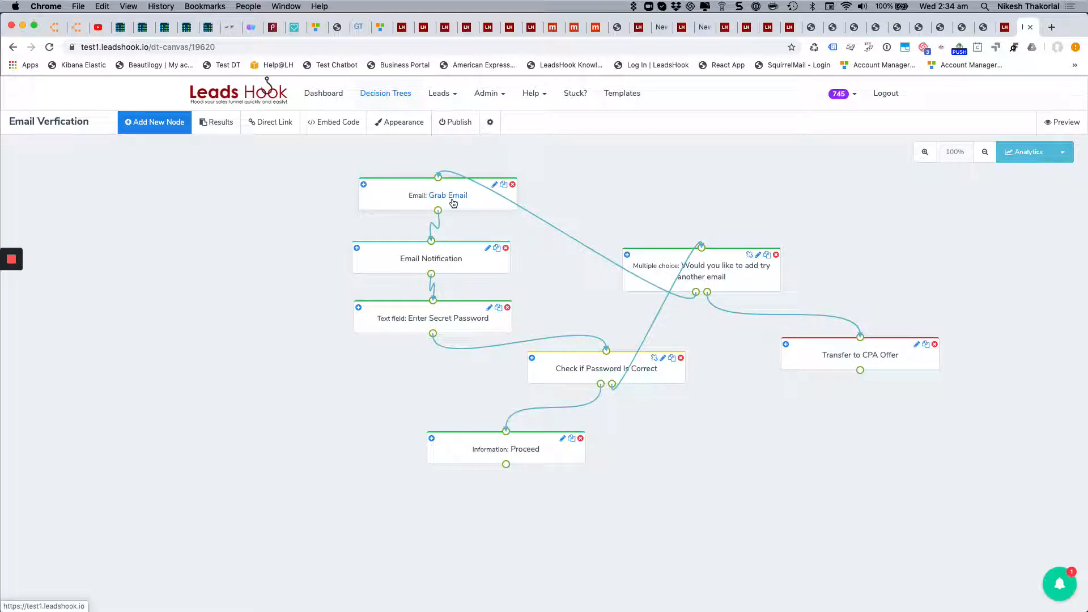
pyautogui.moveTo(443, 258)
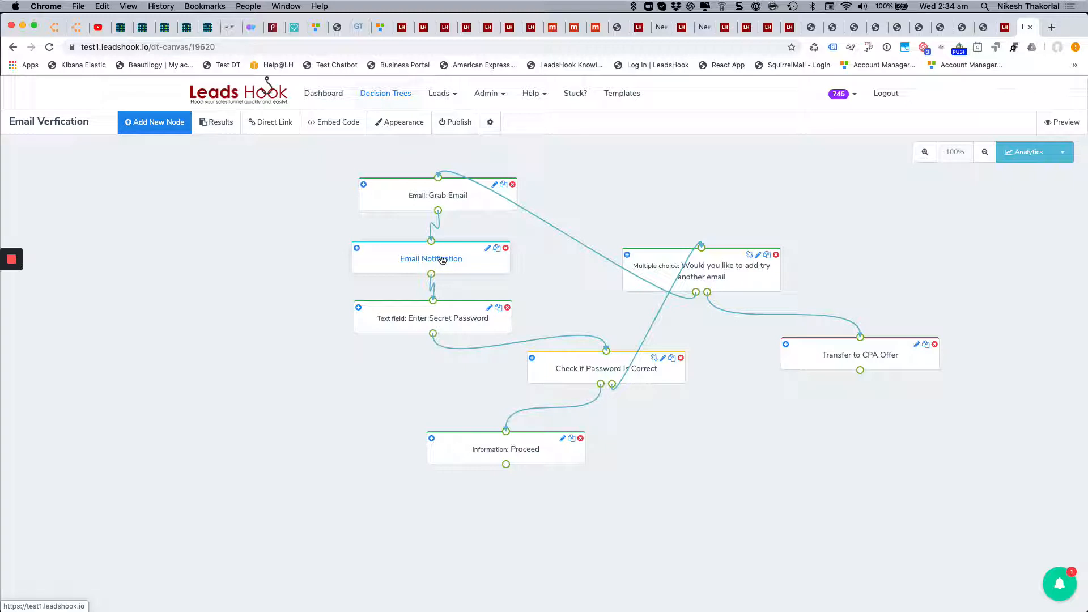
pyautogui.moveTo(710, 330)
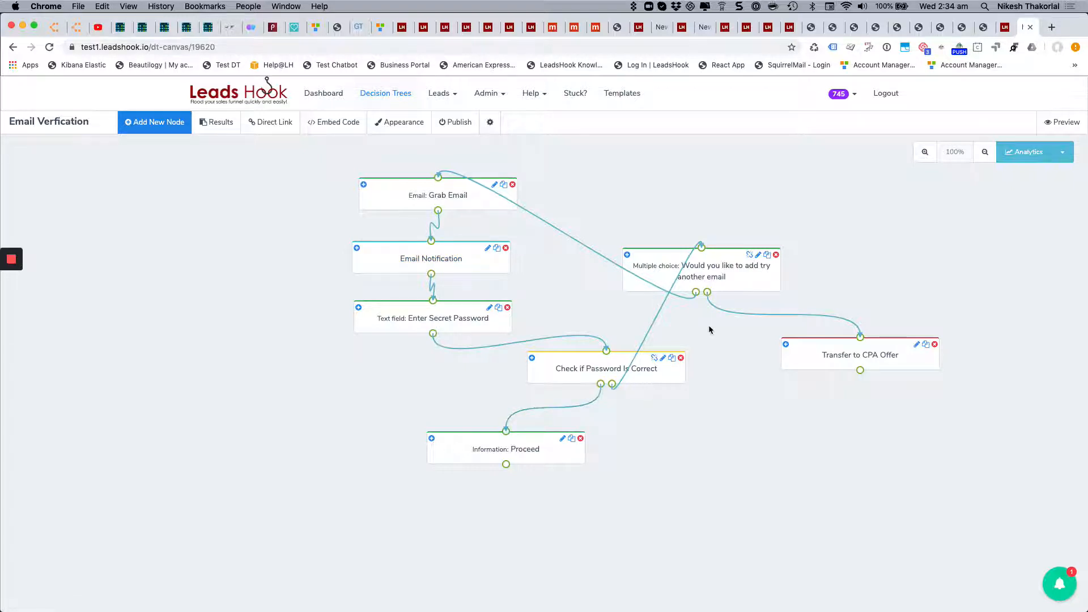
pyautogui.moveTo(911, 355)
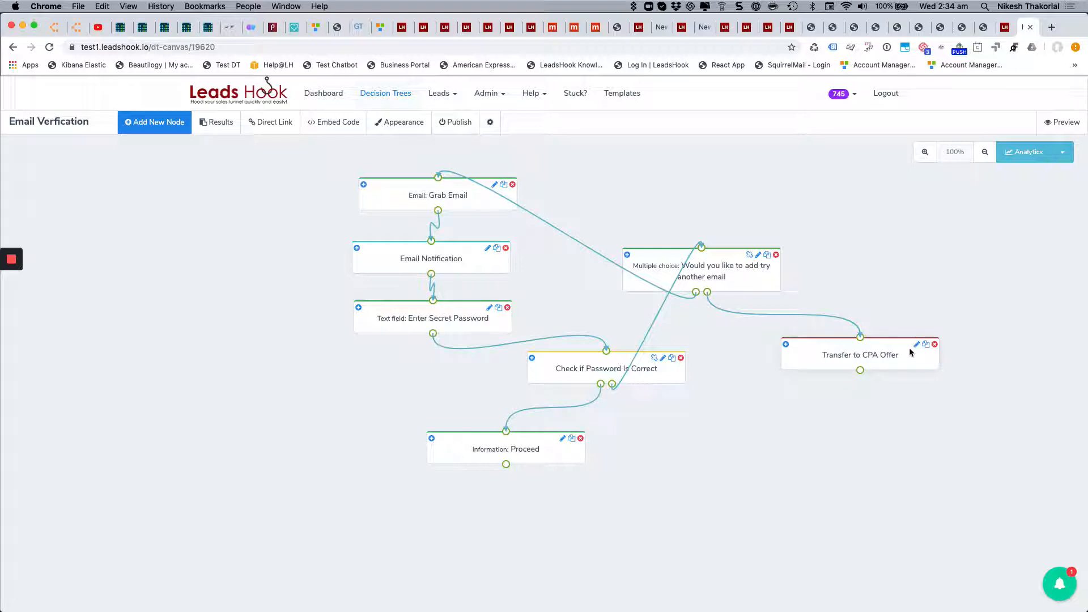
pyautogui.moveTo(905, 352)
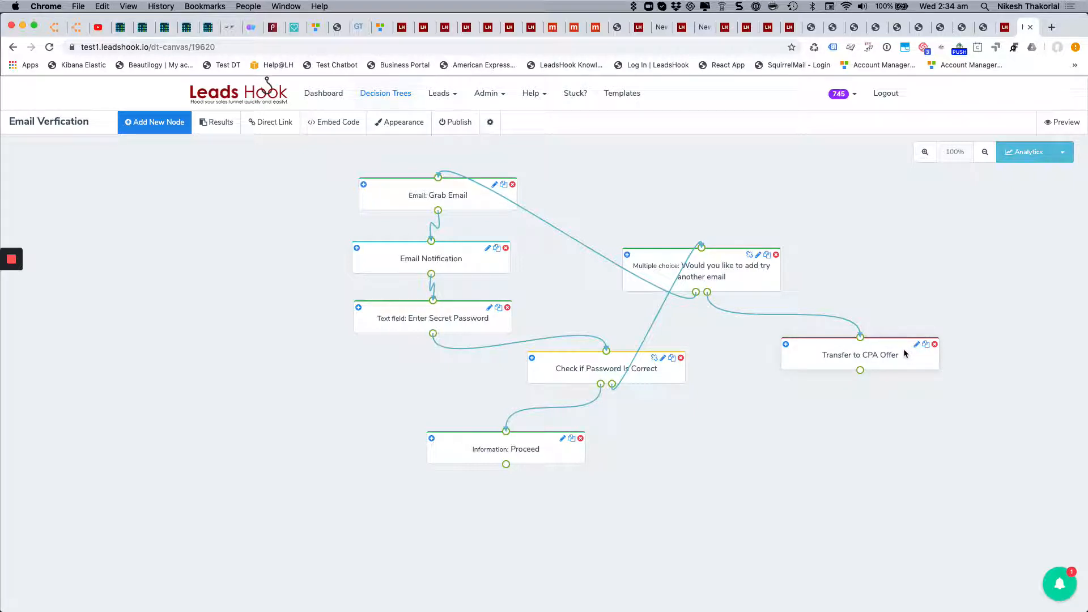
pyautogui.moveTo(783, 371)
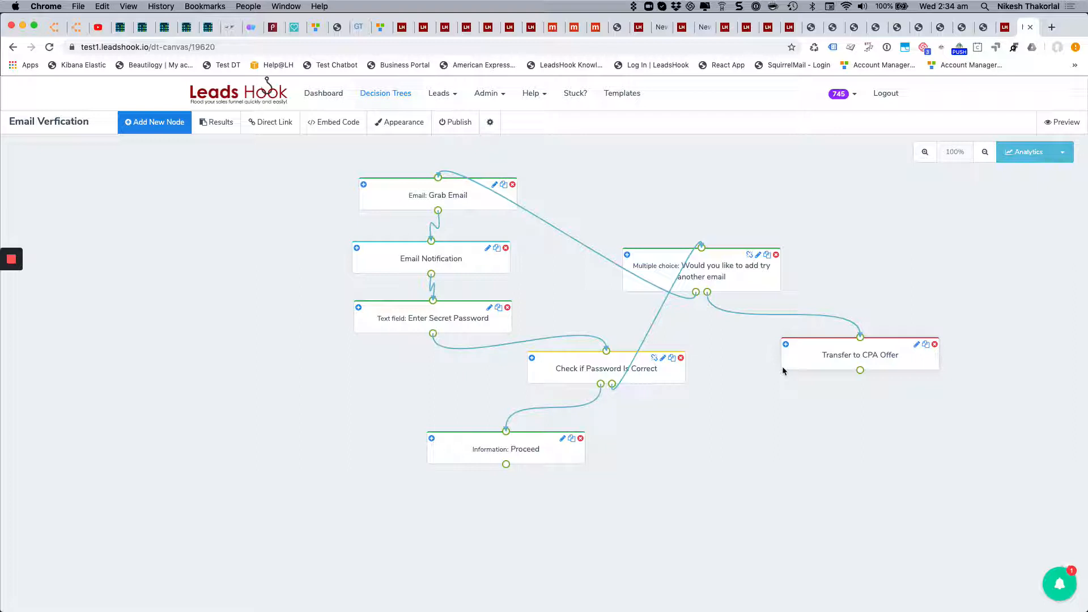
pyautogui.moveTo(898, 385)
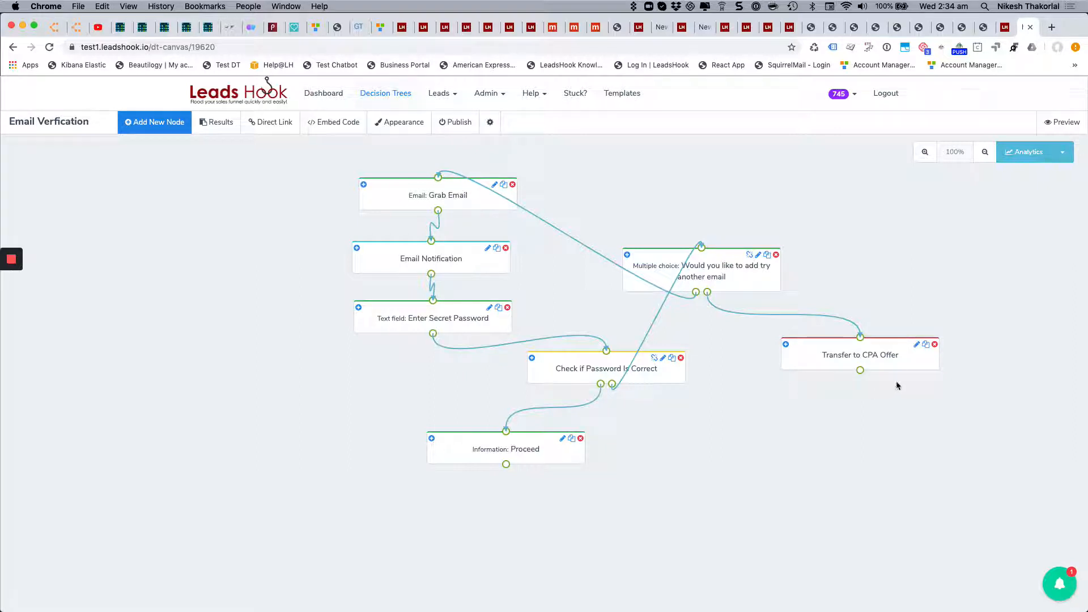
pyautogui.moveTo(851, 381)
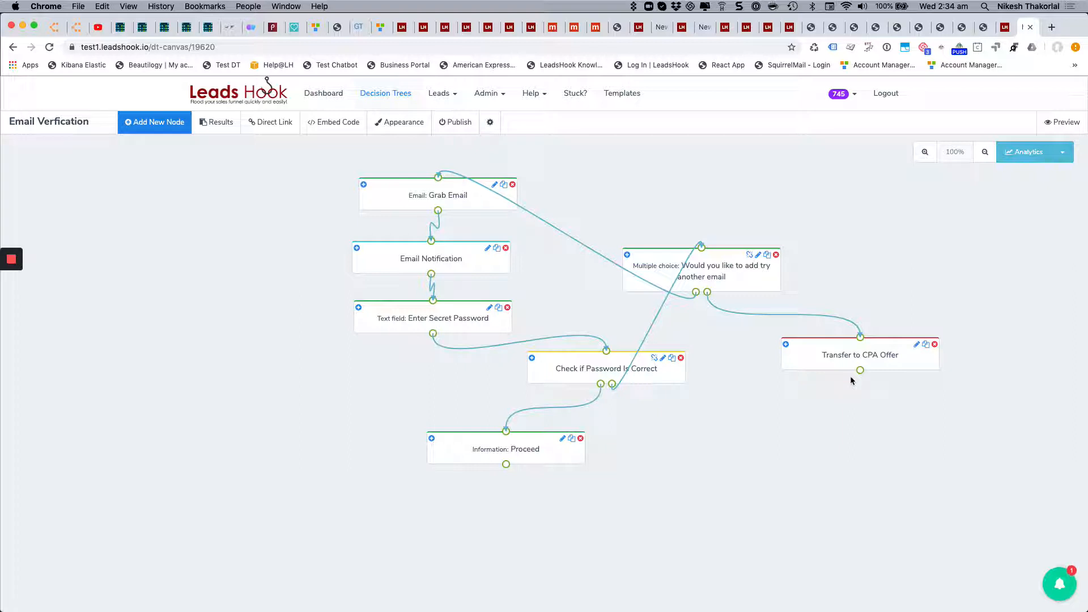
pyautogui.moveTo(794, 375)
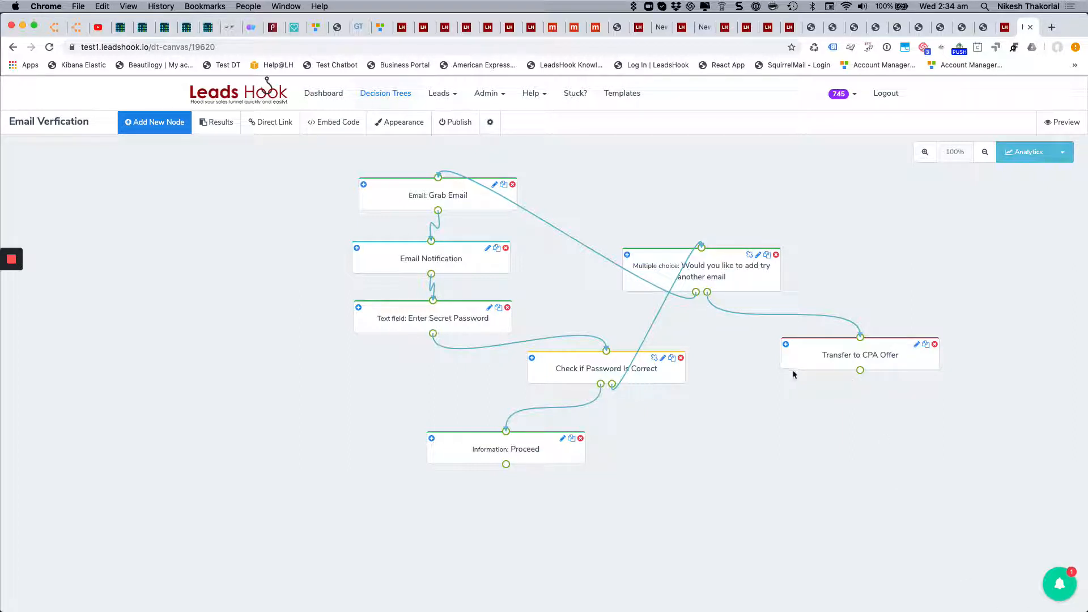
pyautogui.moveTo(737, 337)
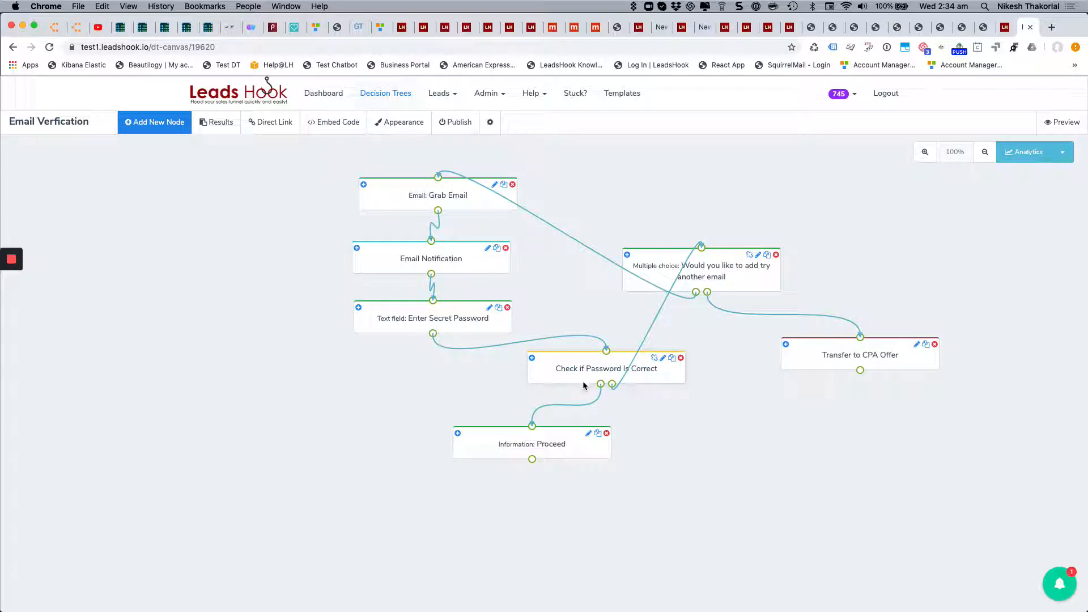
pyautogui.moveTo(470, 417)
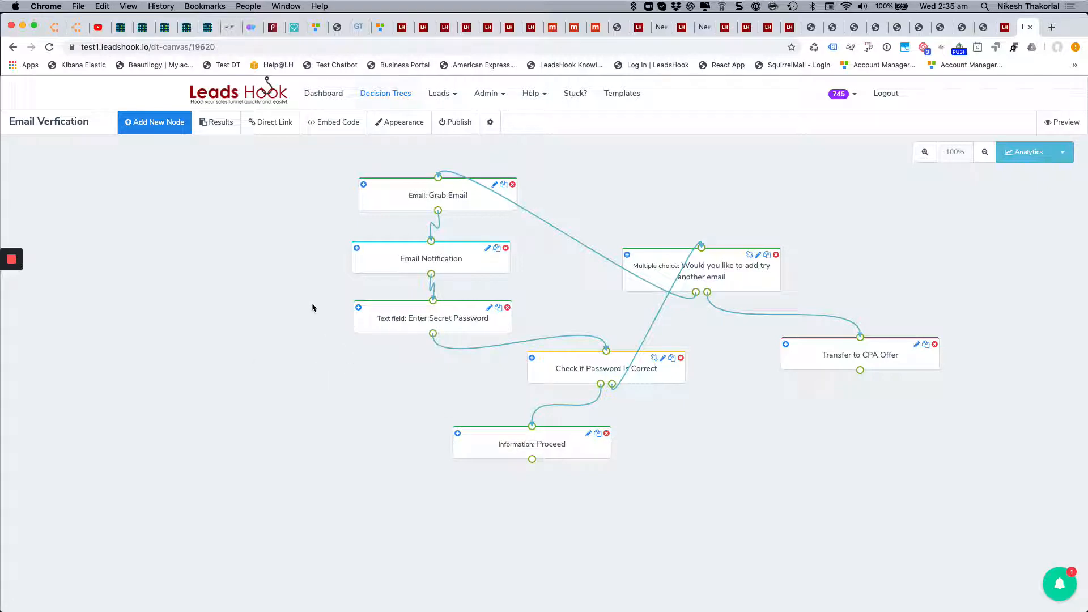
pyautogui.moveTo(278, 305)
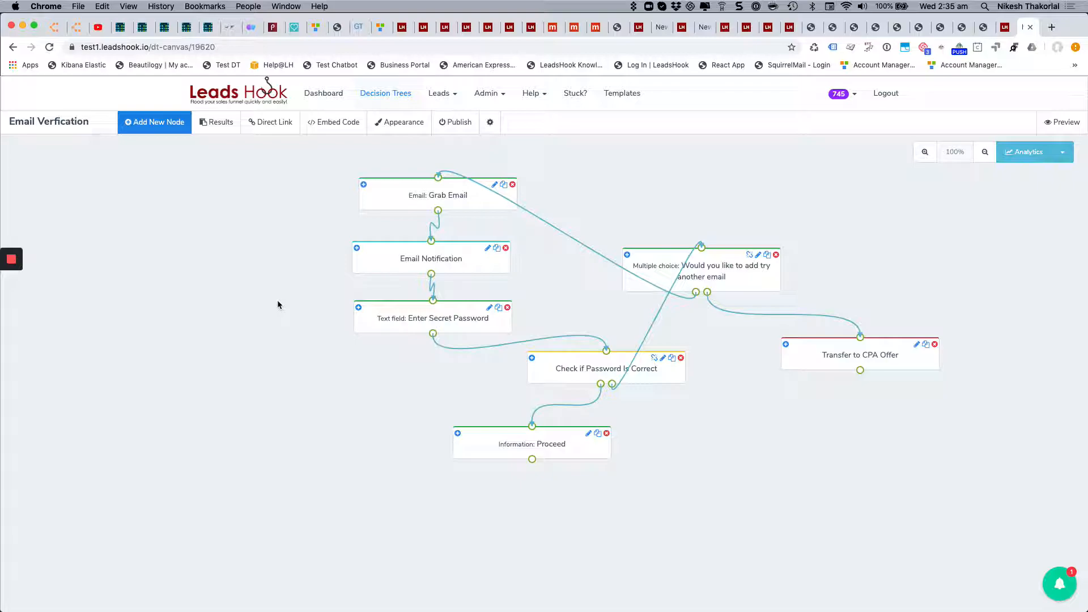